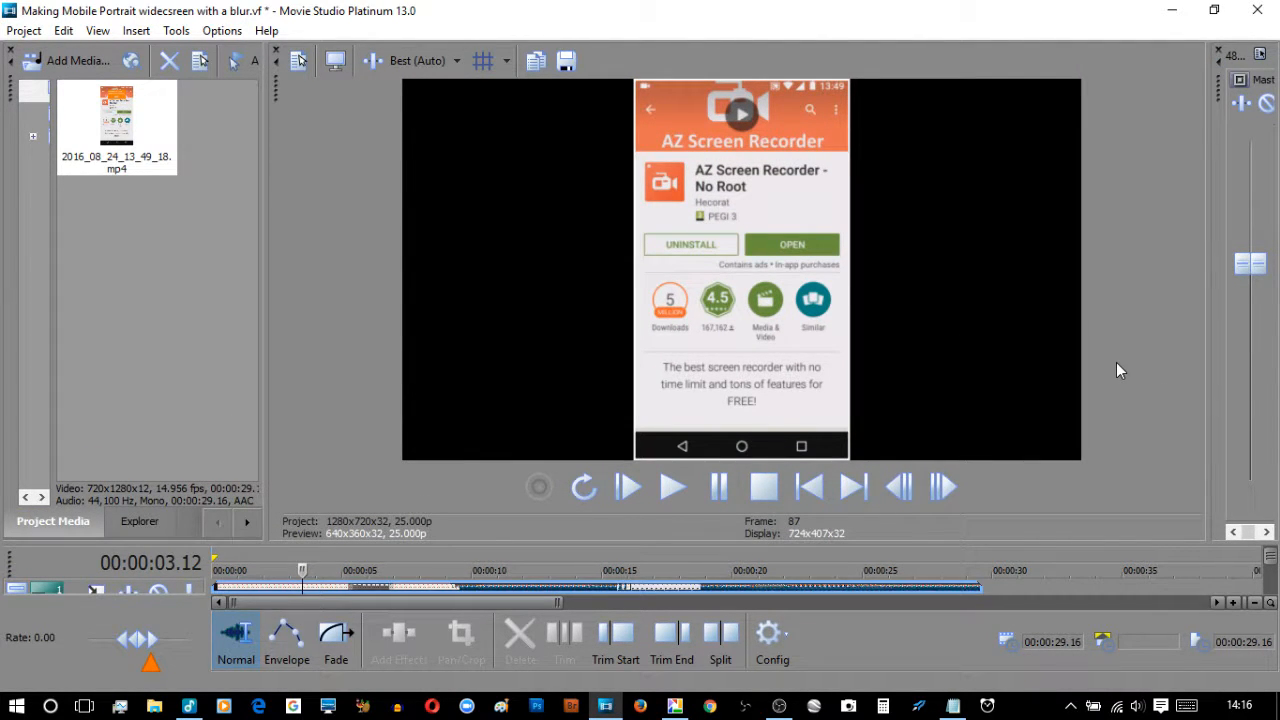
{"action": "mouse_move", "coordinate": [736, 240]}
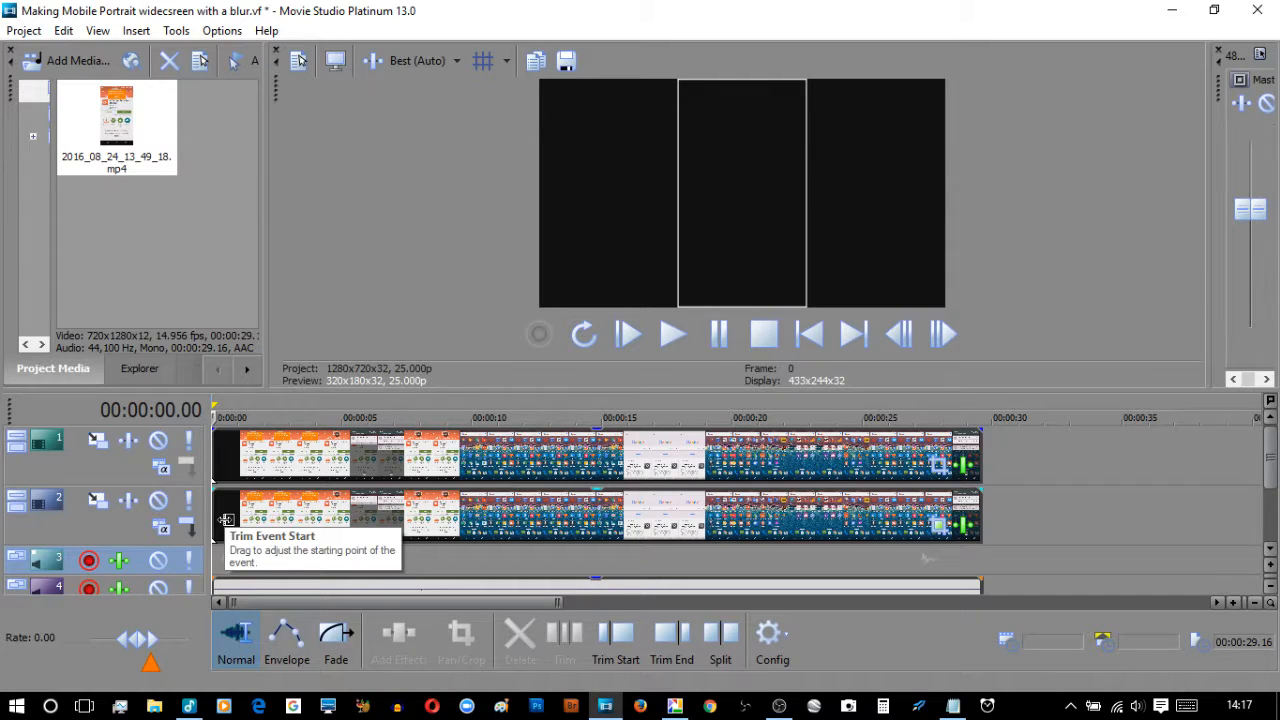
{"action": "mouse_move", "coordinate": [298, 496]}
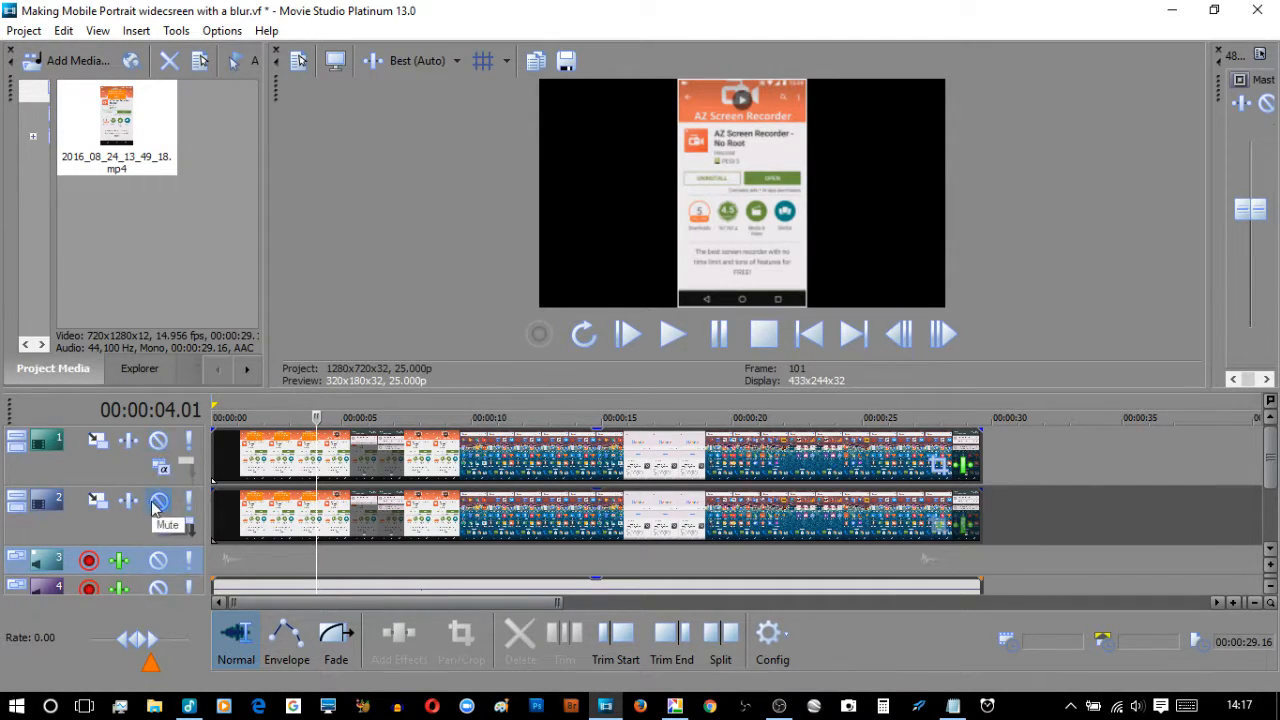
- Apply the Solid White Border preset at size 0.070 to the upper clip, then return to the blurred copy
{"action": "left_click", "coordinate": [158, 502]}
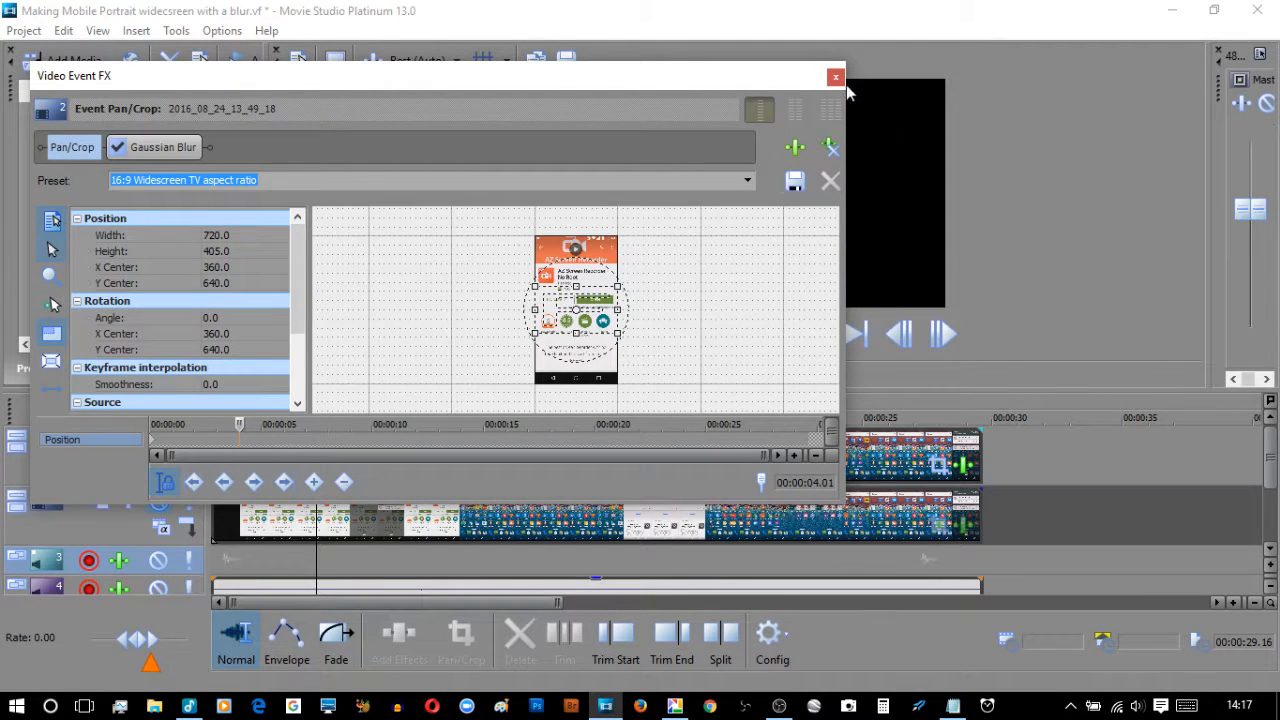
{"action": "left_click", "coordinate": [836, 76]}
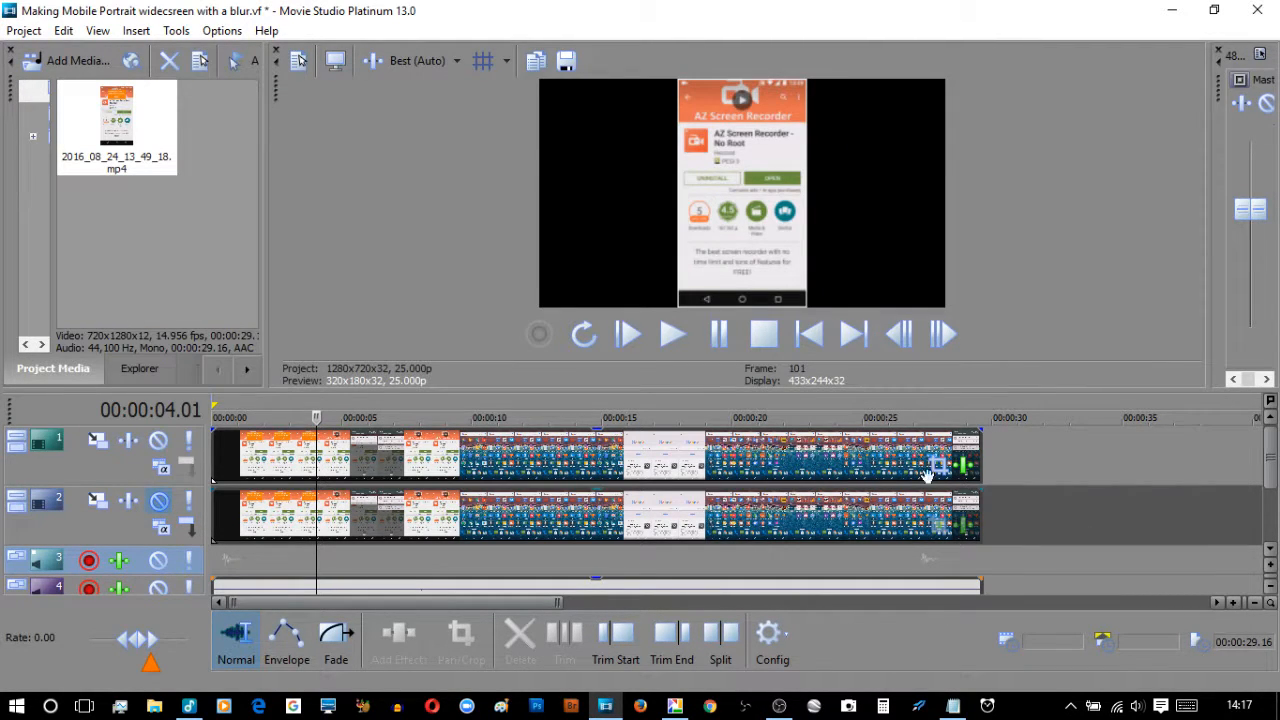
{"action": "mouse_move", "coordinate": [938, 464]}
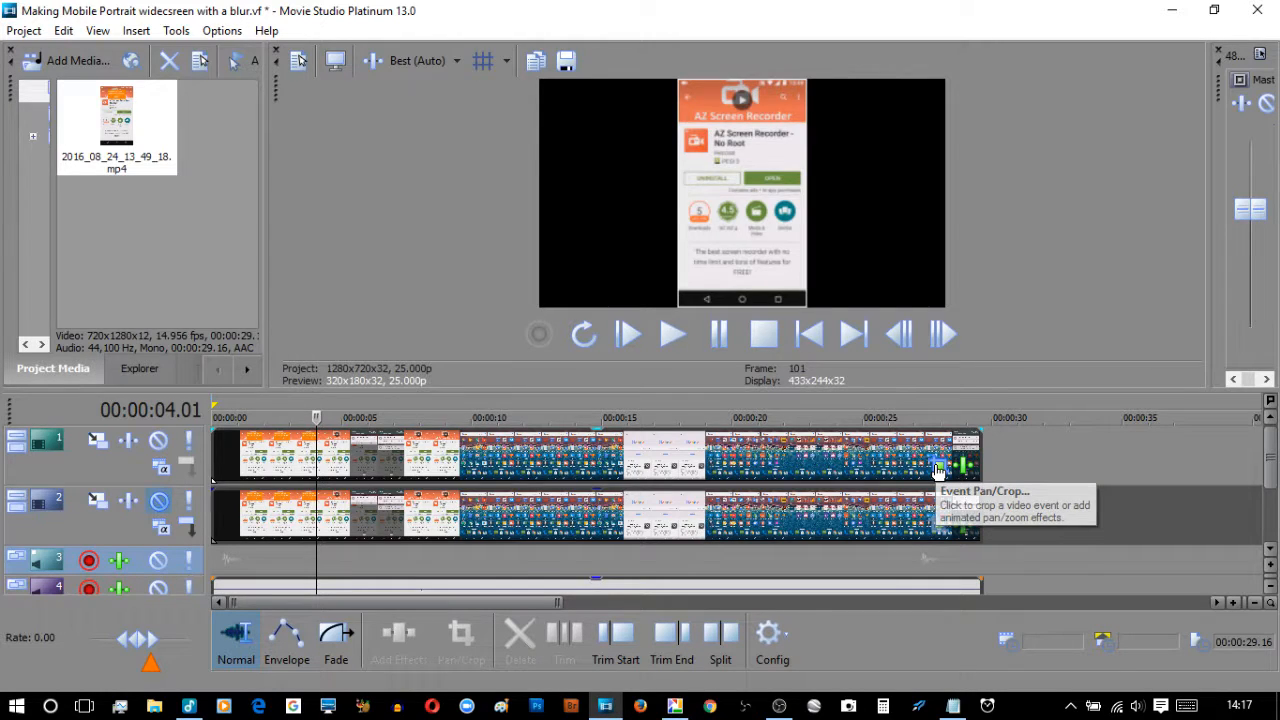
{"action": "left_click", "coordinate": [938, 470]}
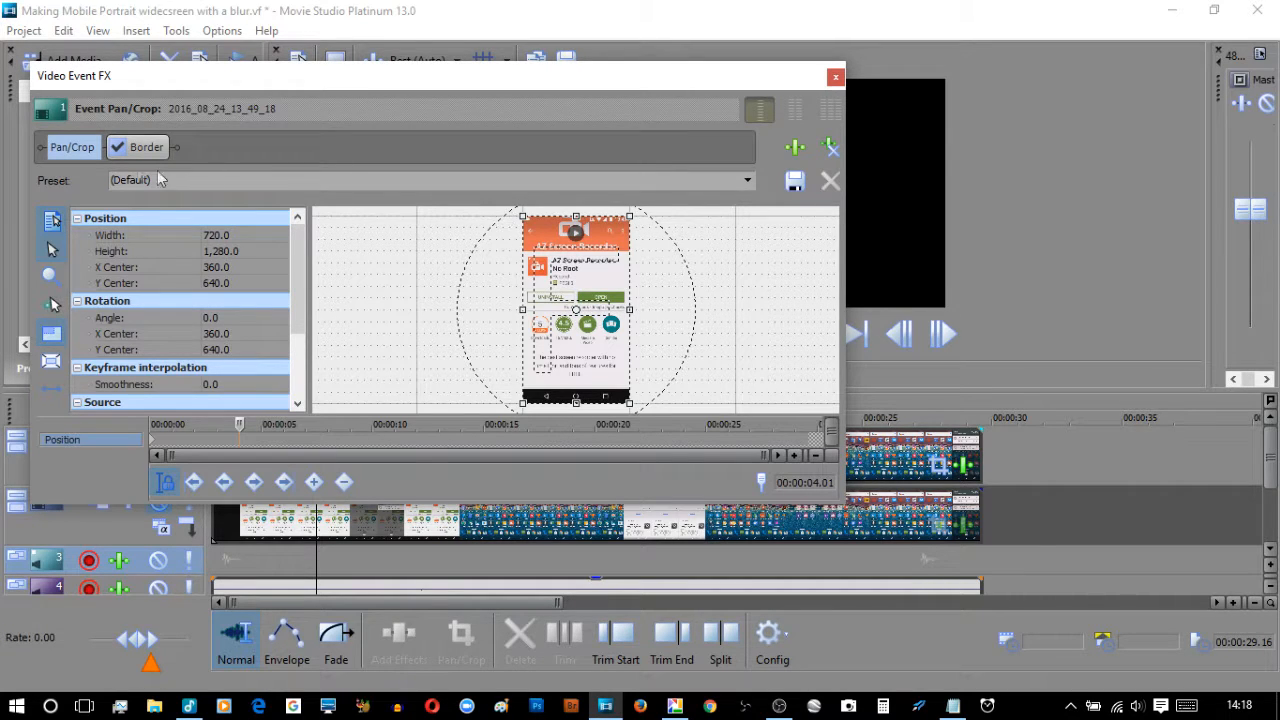
{"action": "left_click", "coordinate": [146, 148]}
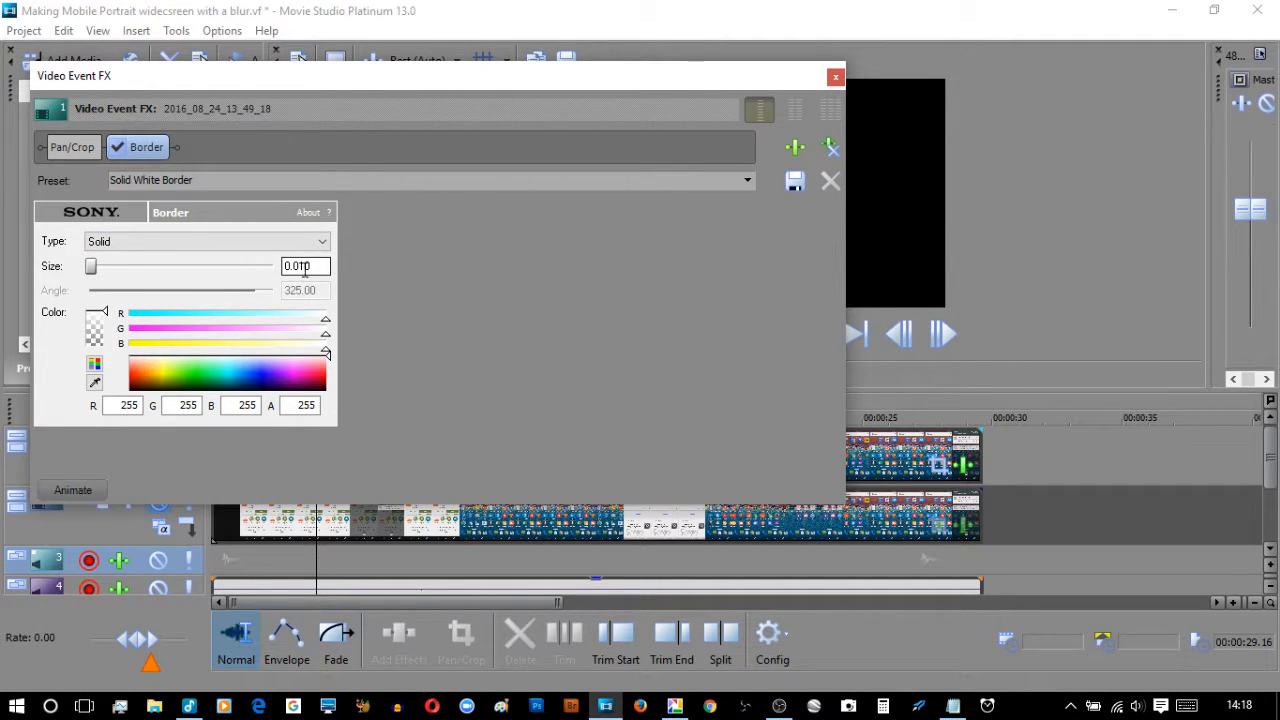
{"action": "left_click", "coordinate": [836, 76]}
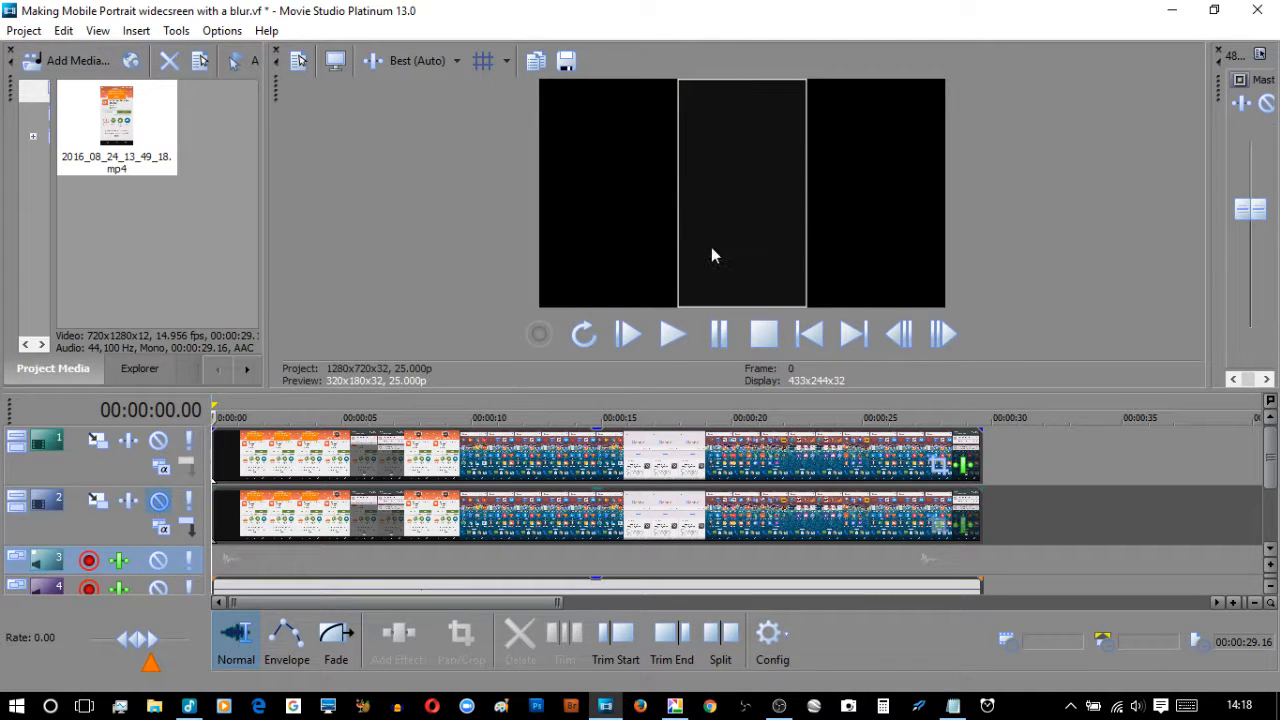
{"action": "mouse_move", "coordinate": [616, 198]}
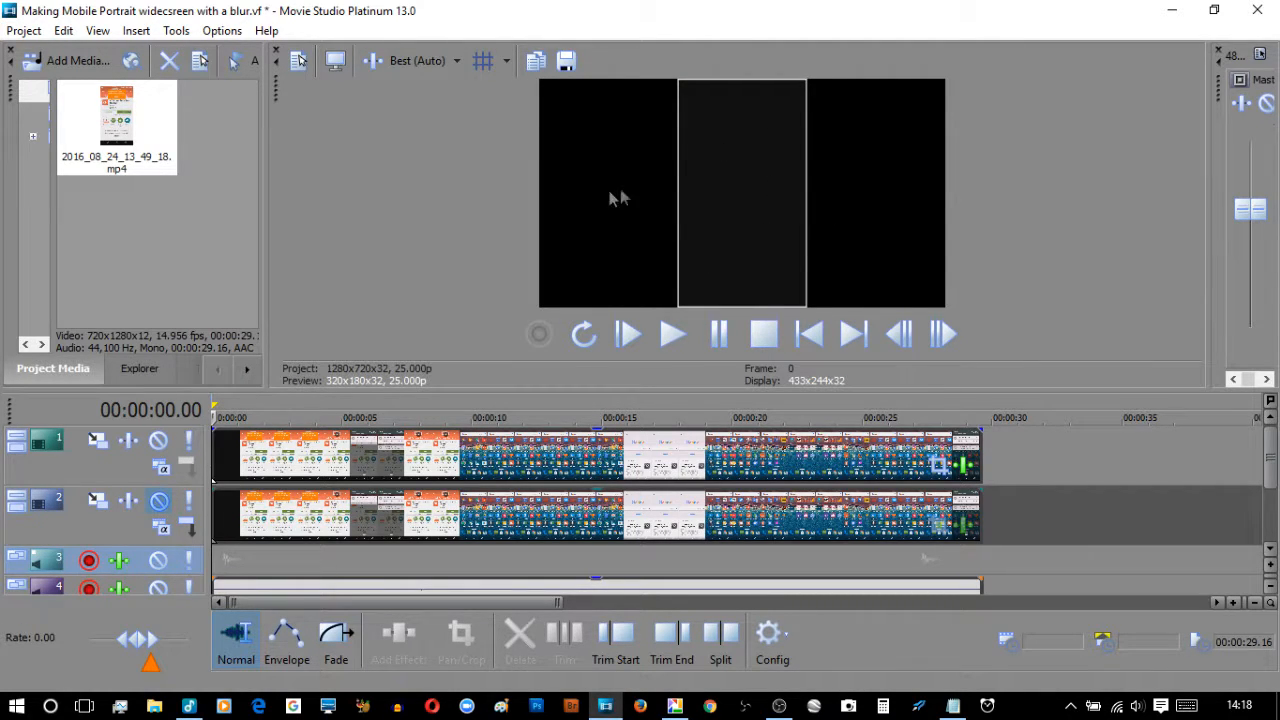
{"action": "mouse_move", "coordinate": [158, 440]}
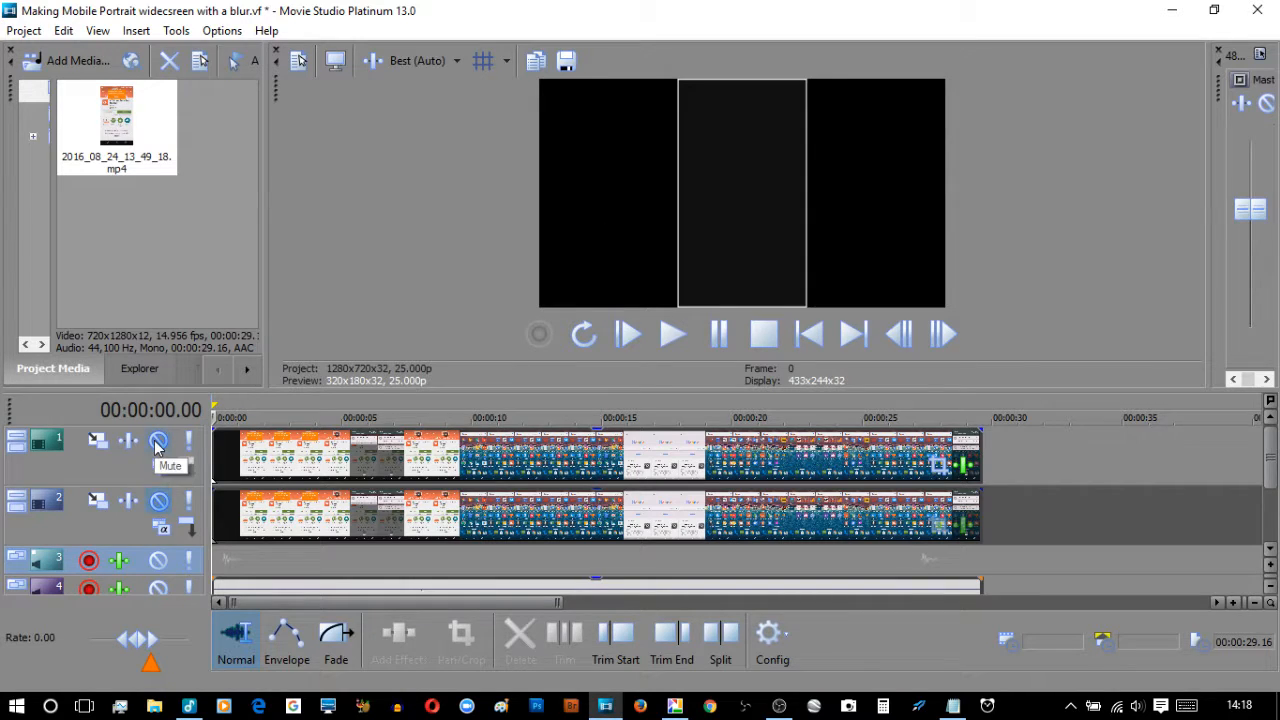
{"action": "left_click", "coordinate": [158, 440]}
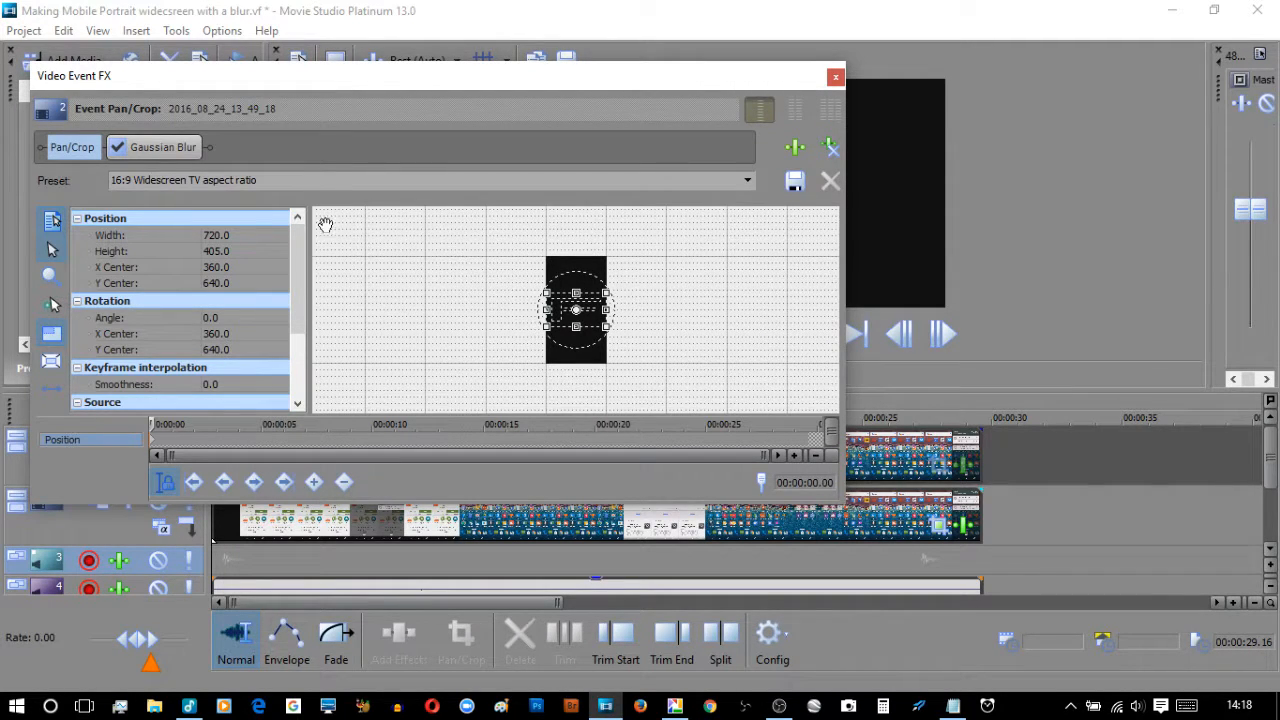
- Choose the 16:9 Widescreen TV crop preset for the blurred copy and fit the crop box
{"action": "left_click", "coordinate": [748, 180]}
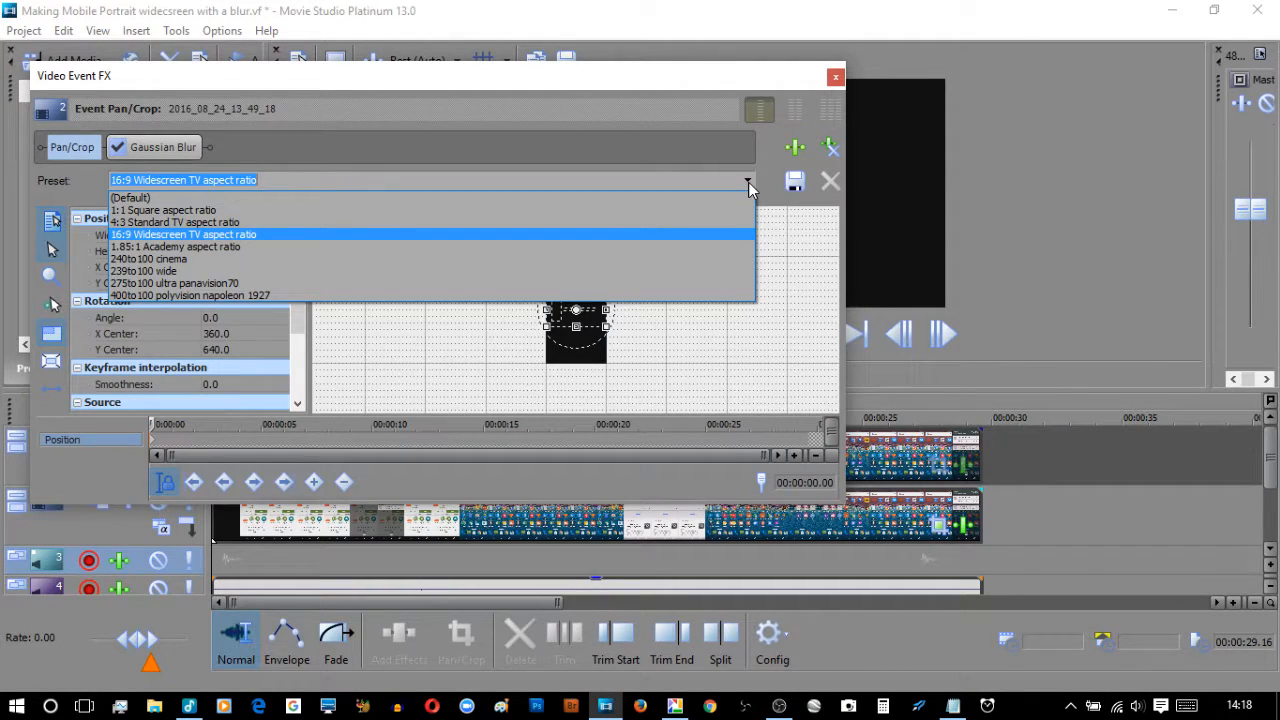
{"action": "mouse_move", "coordinate": [236, 248]}
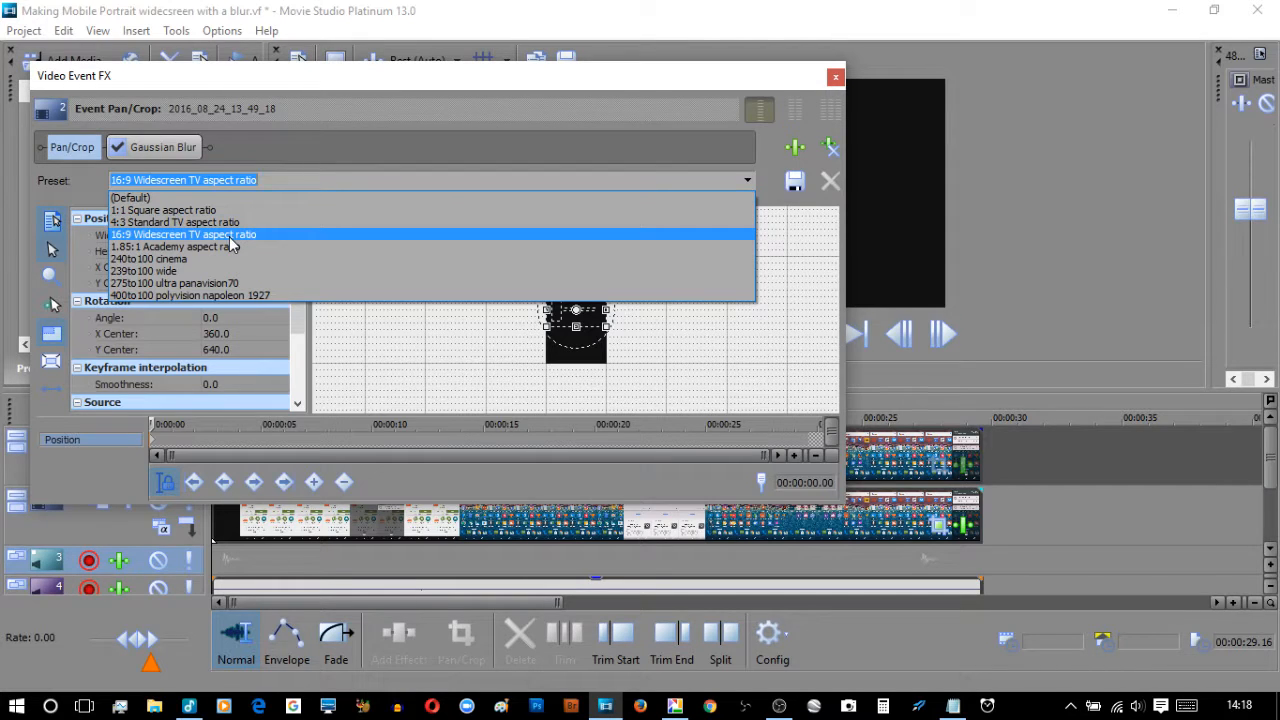
{"action": "left_click", "coordinate": [184, 234]}
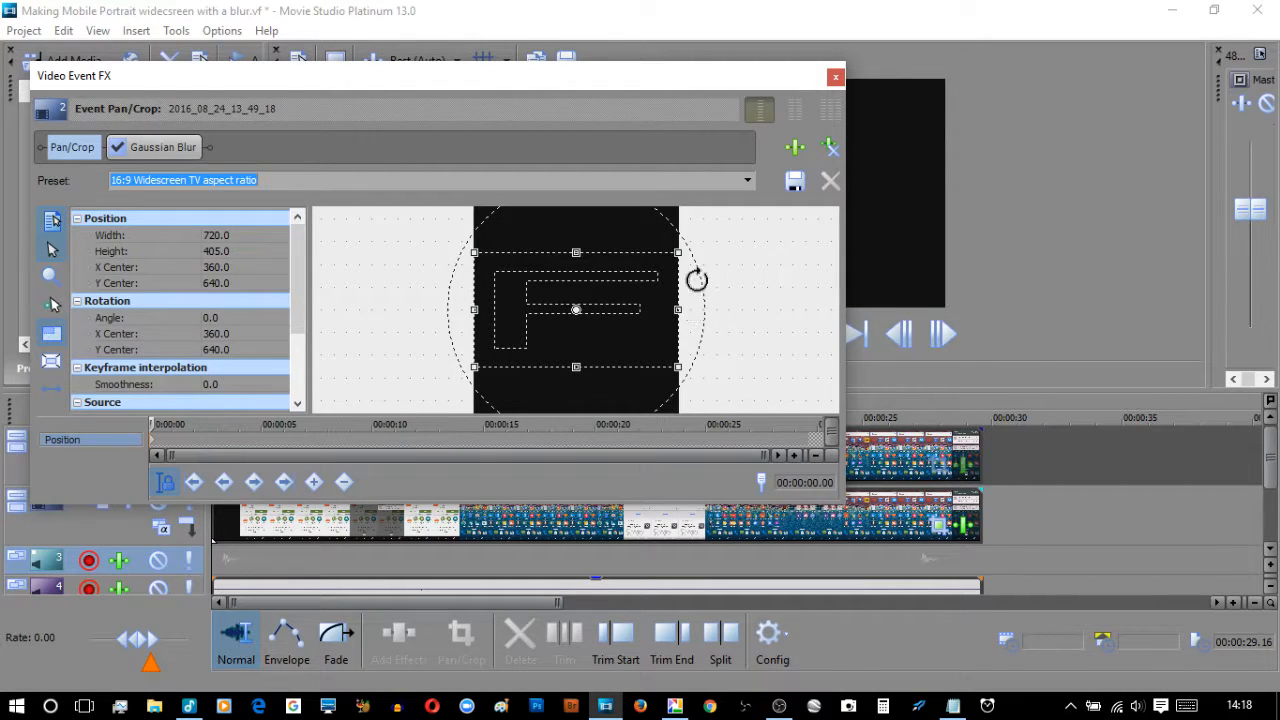
{"action": "mouse_move", "coordinate": [450, 310]}
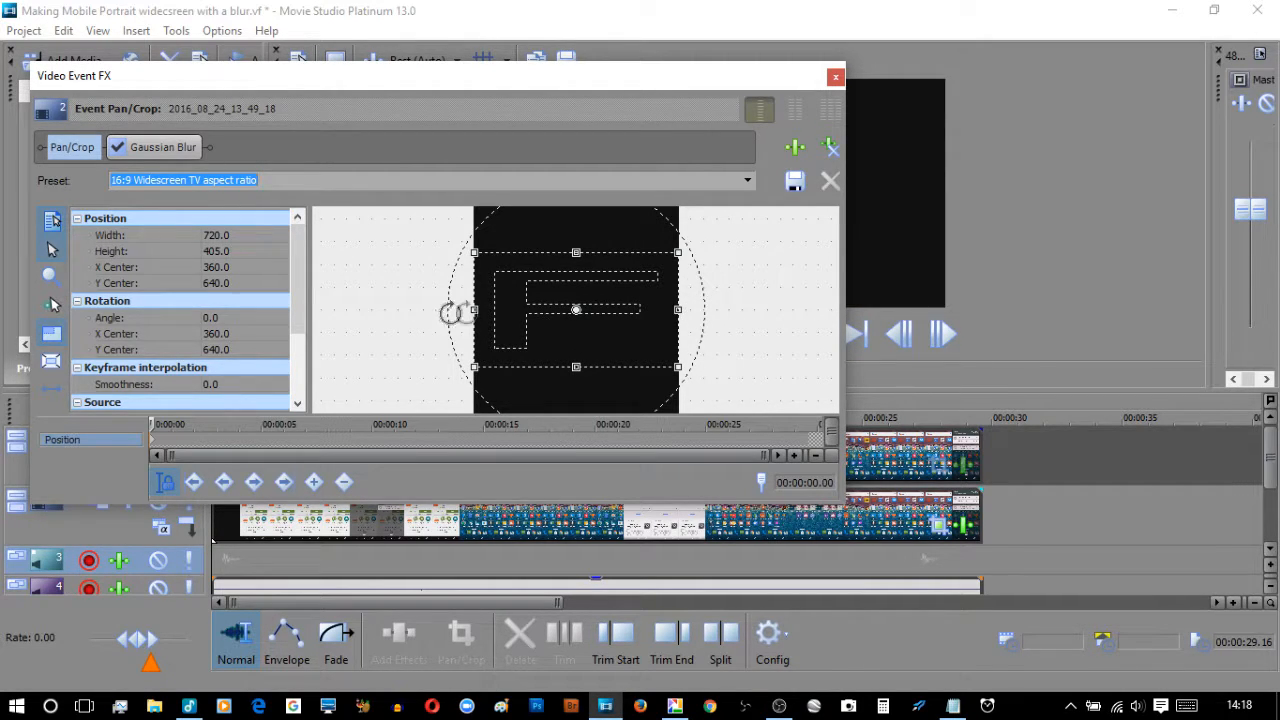
{"action": "left_click", "coordinate": [836, 76]}
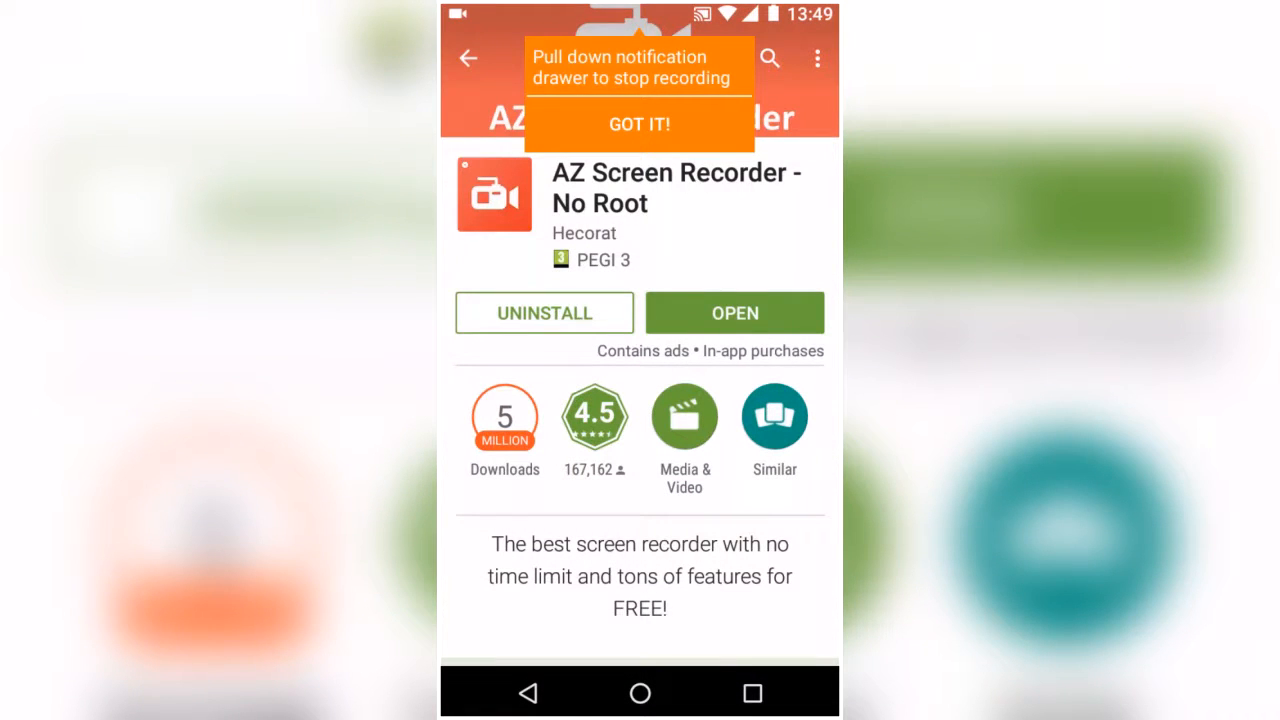
- Preview the centred portrait clip playing over its zoomed, blurred background copy
{"action": "left_click", "coordinate": [640, 124]}
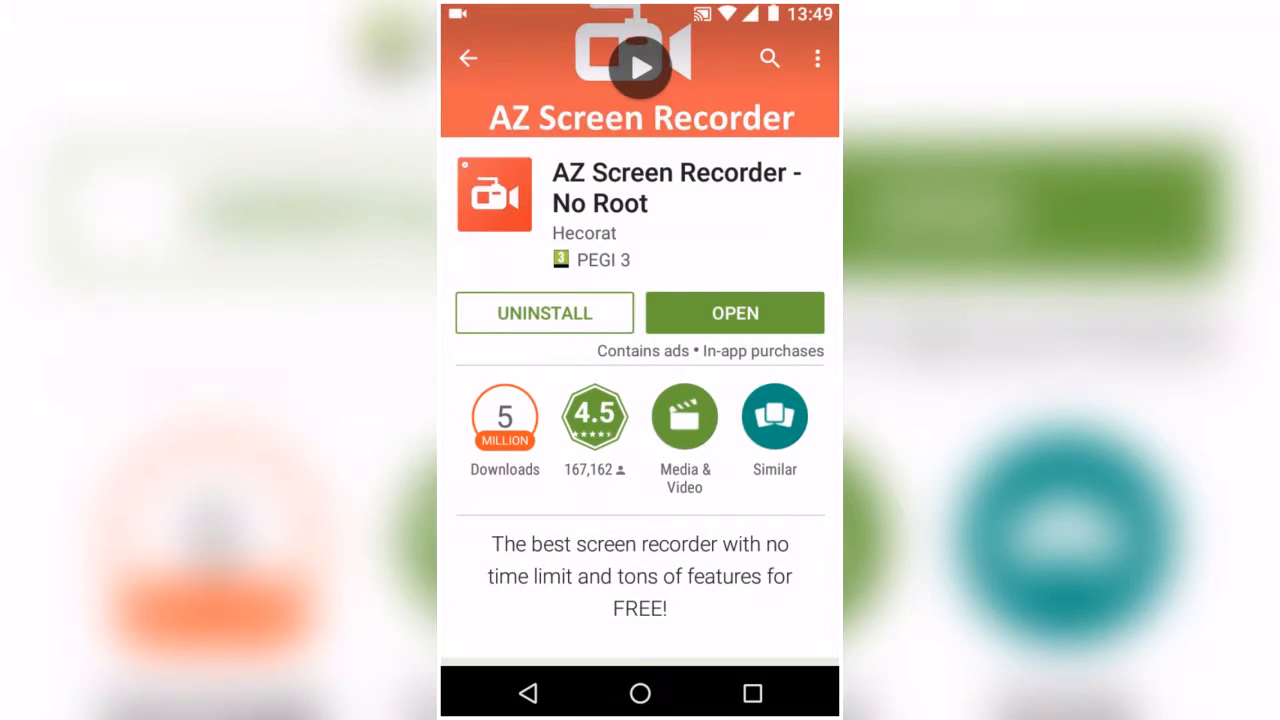
{"action": "left_click", "coordinate": [640, 692]}
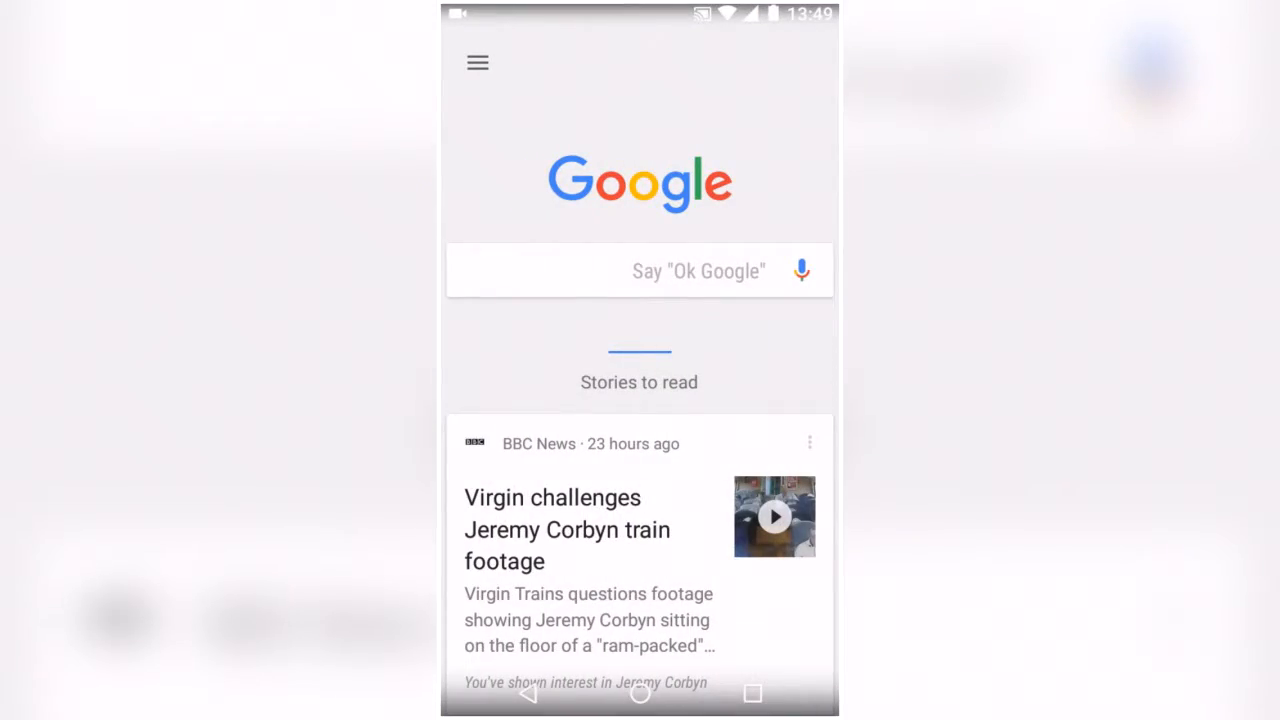
{"action": "left_click", "coordinate": [640, 692]}
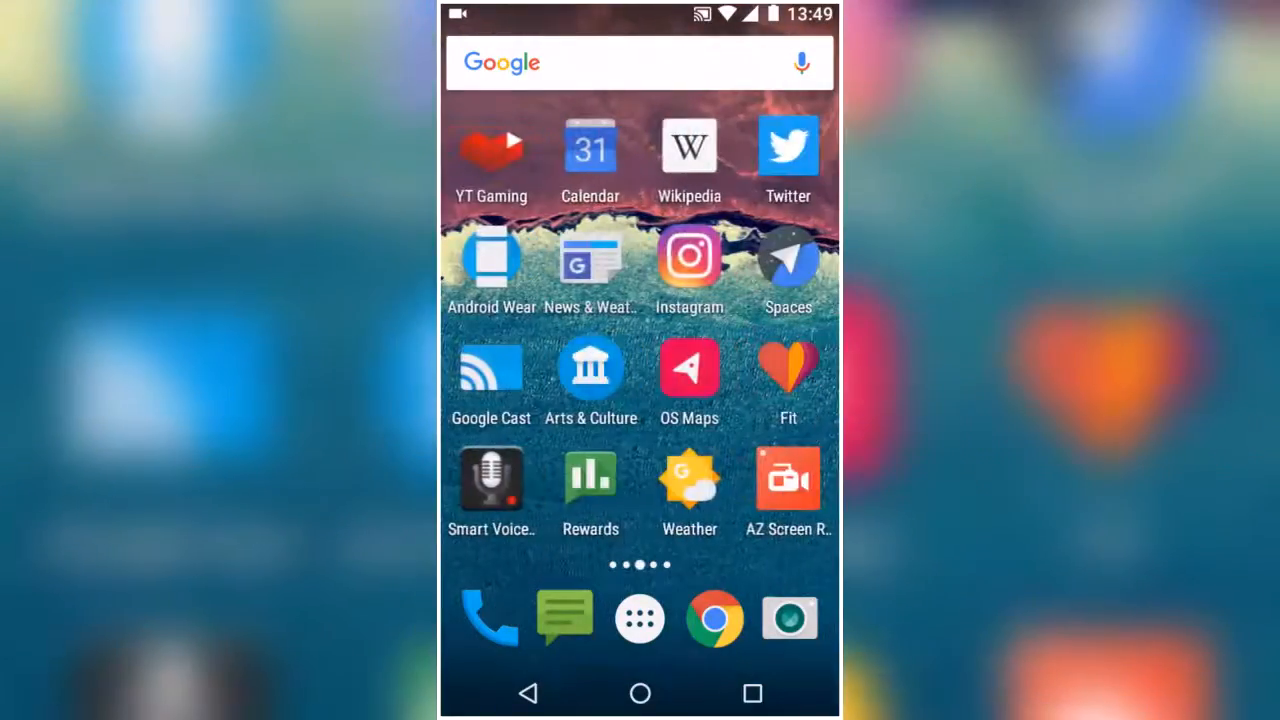